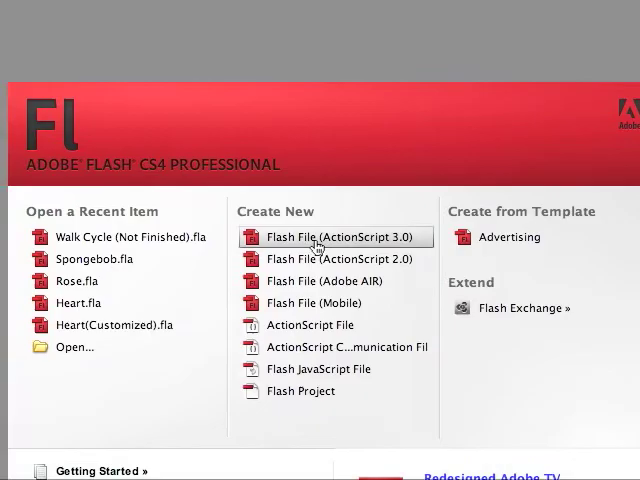
Create a new Flash File (ActionScript 3.0) document from the Welcome screen.
left_click(340, 237)
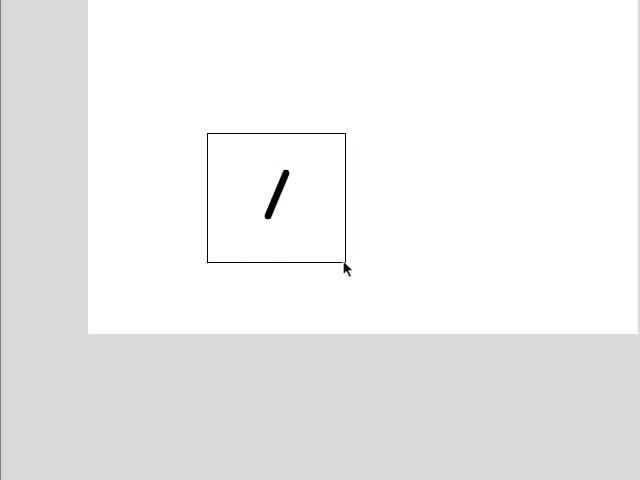
Flip the drawn line horizontally from its right-click transform options.
right_click(345, 268)
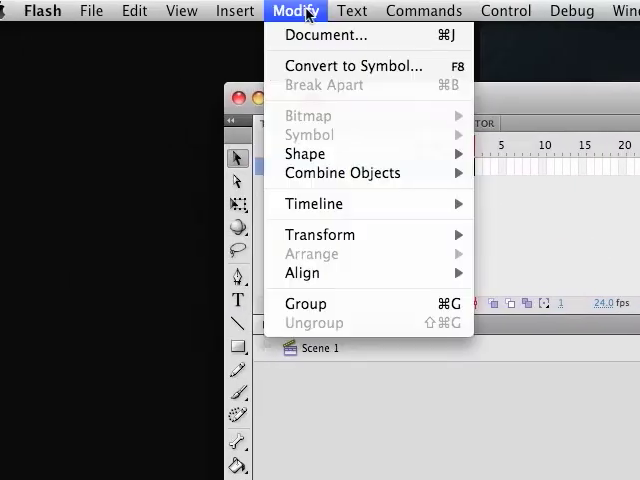
mouse_move(319, 234)
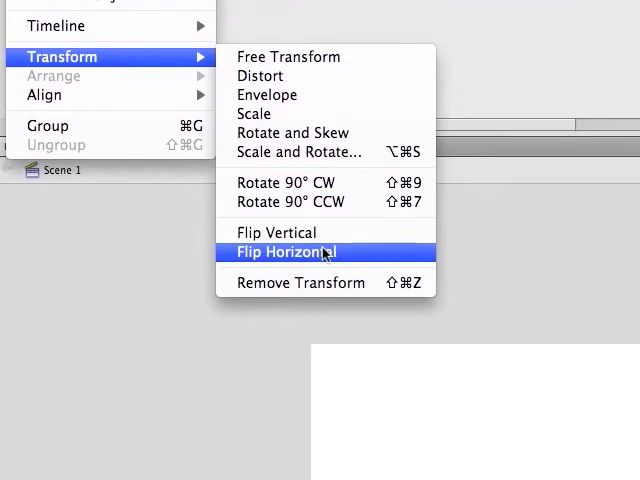
left_click(285, 252)
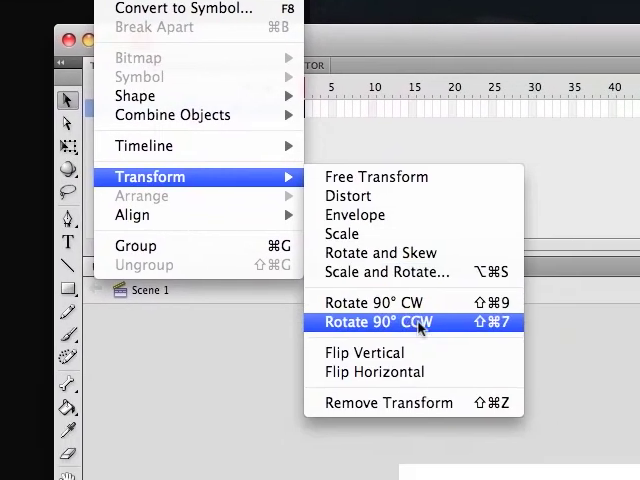
Apply Transform > Rotate 90° CCW to the line.
left_click(378, 322)
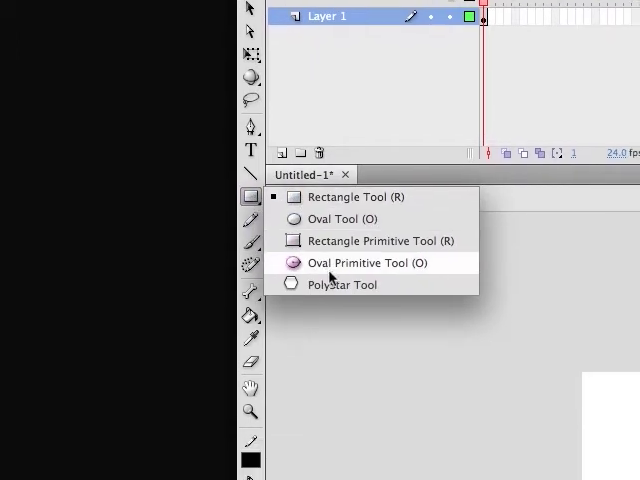
Pick the Oval tool from the Rectangle tool flyout.
left_click(368, 262)
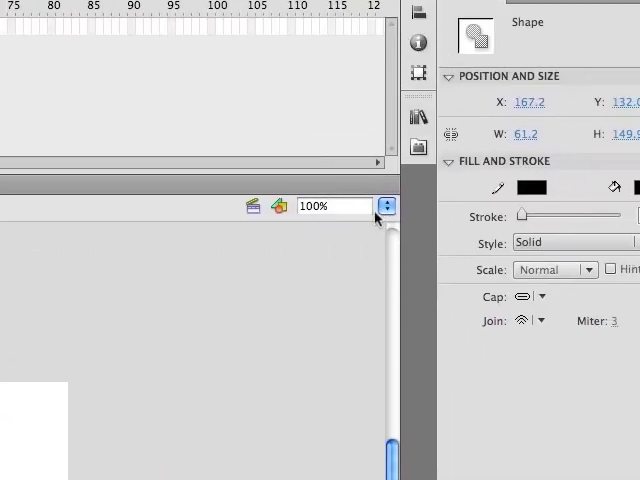
left_click(387, 202)
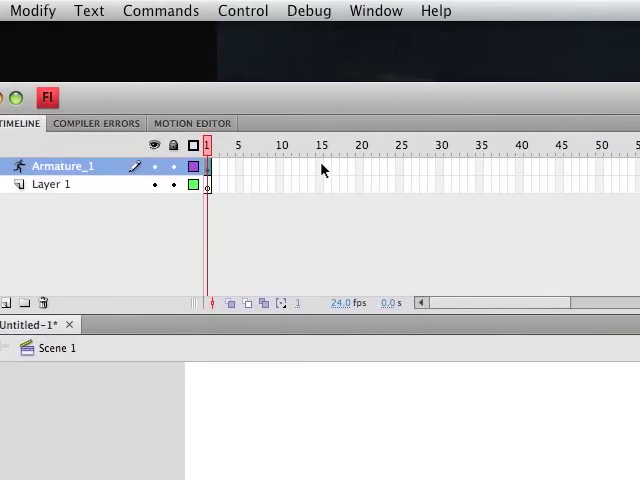
Right-click frame 15 of the Armature_1 layer to reach Insert Pose.
right_click(323, 170)
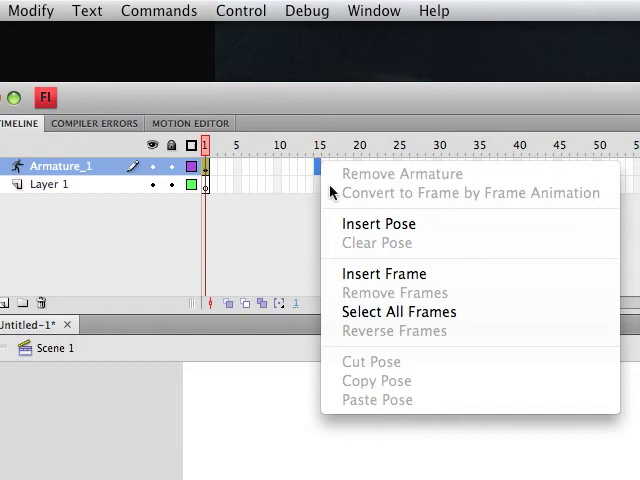